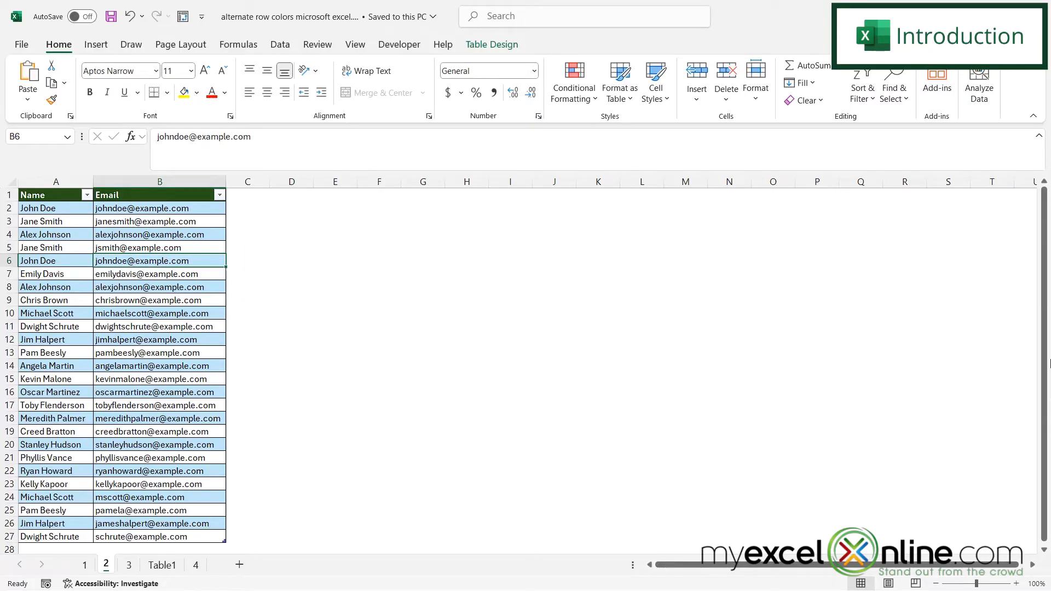
# Reset the Name/Email data to a plain range with no banding or filter buttons.
pyautogui.click(292, 261)
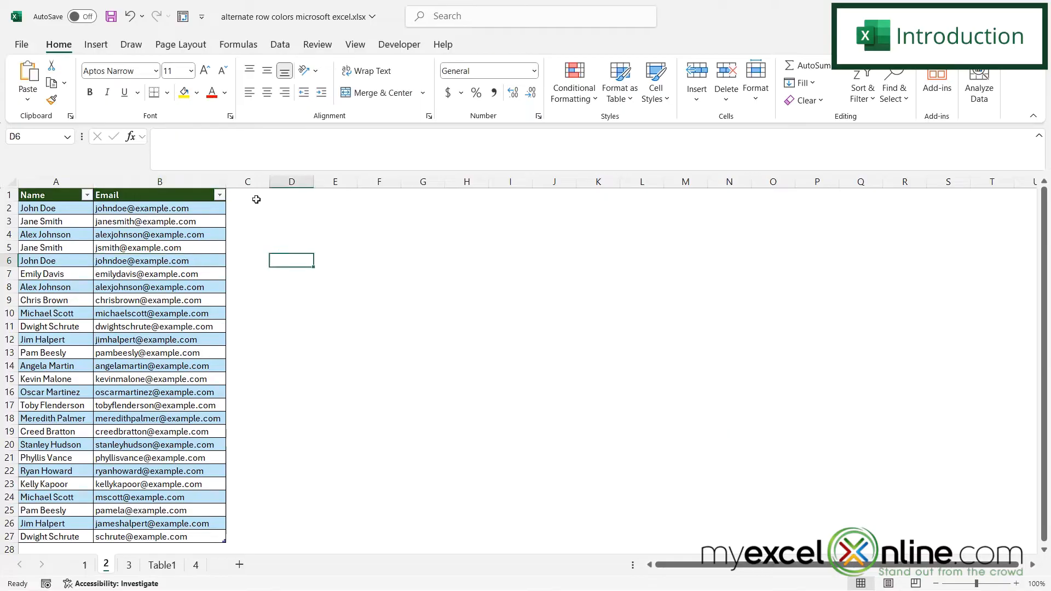
pyautogui.click(247, 195)
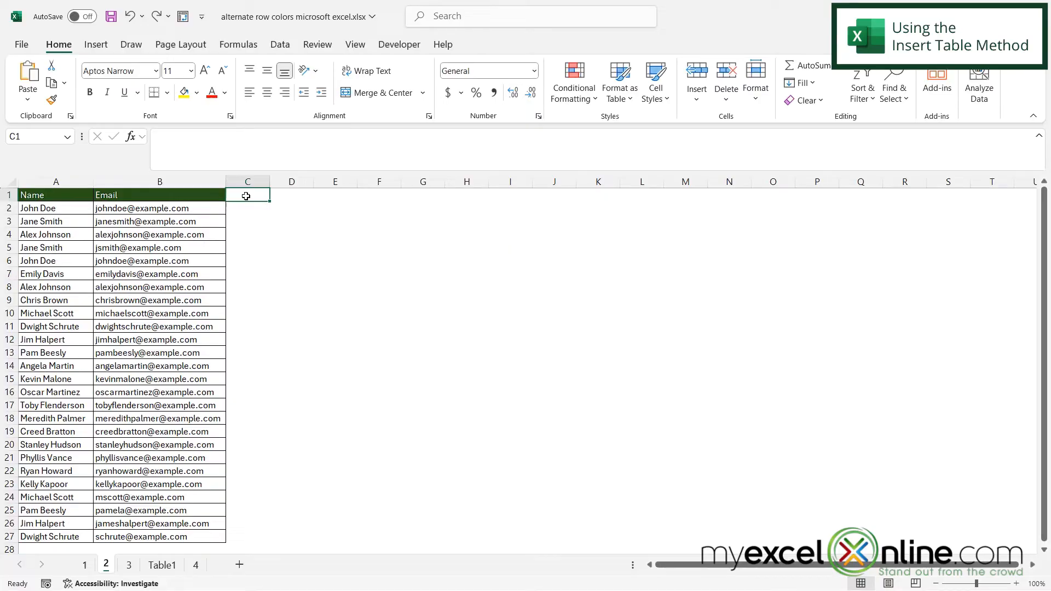
# Start creating a table from the Name/Email range $A$1:$B$27 with headers.
pyautogui.click(56, 195)
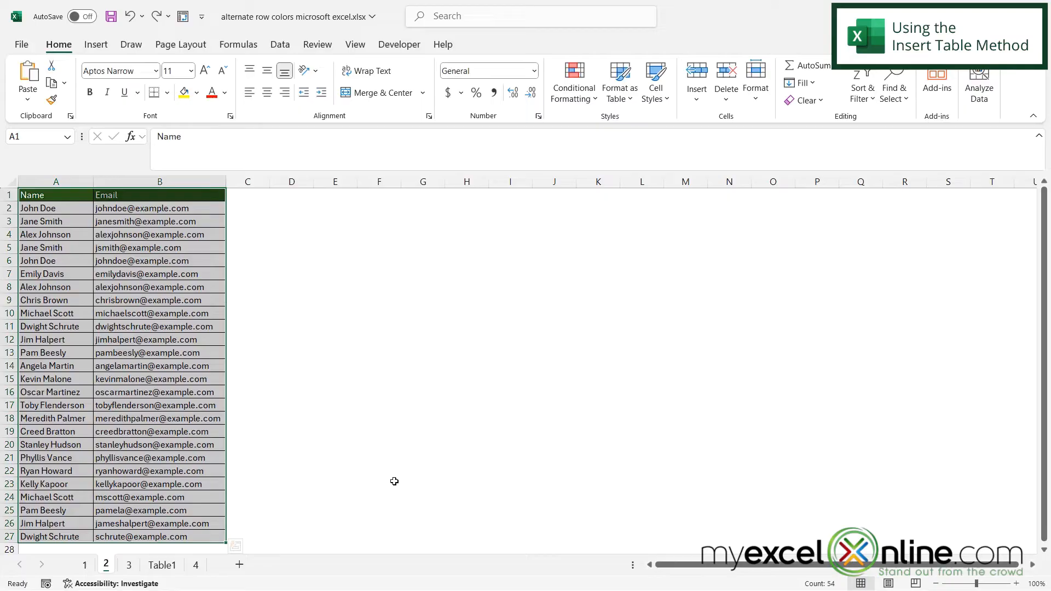
pyautogui.click(96, 44)
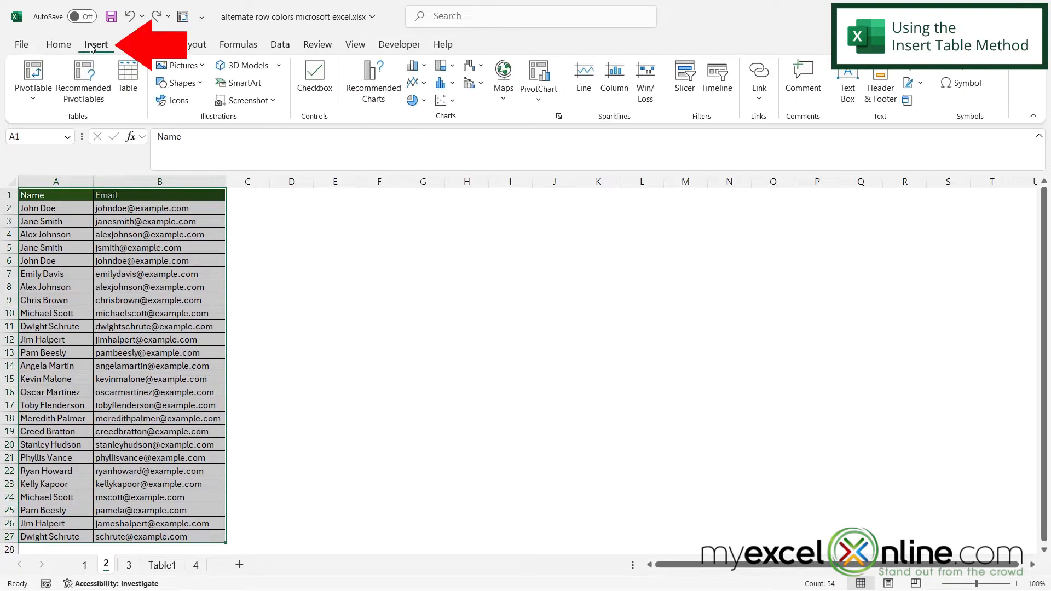
pyautogui.moveTo(127, 79)
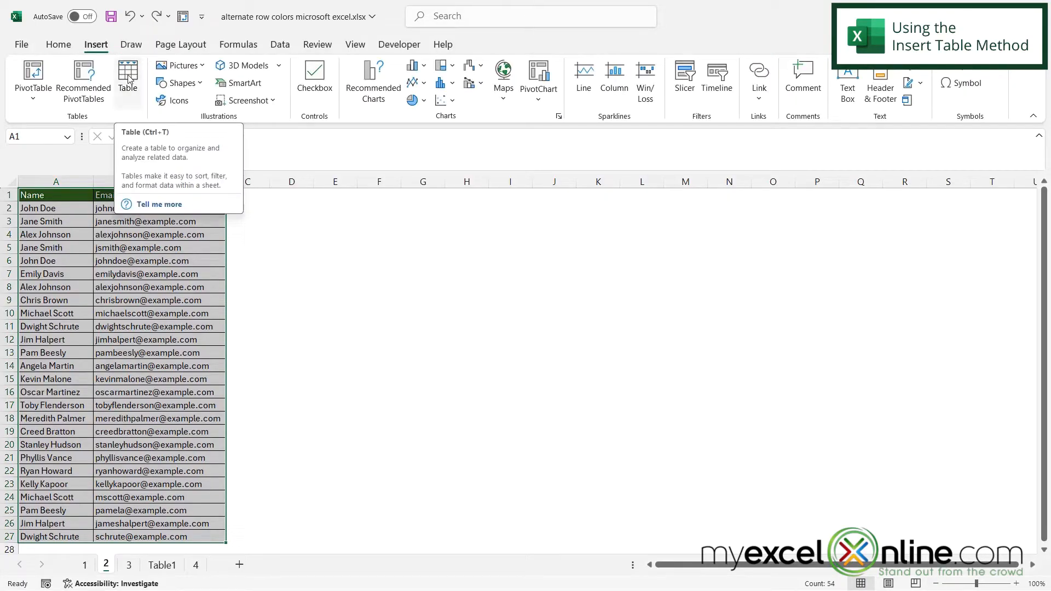
pyautogui.click(127, 78)
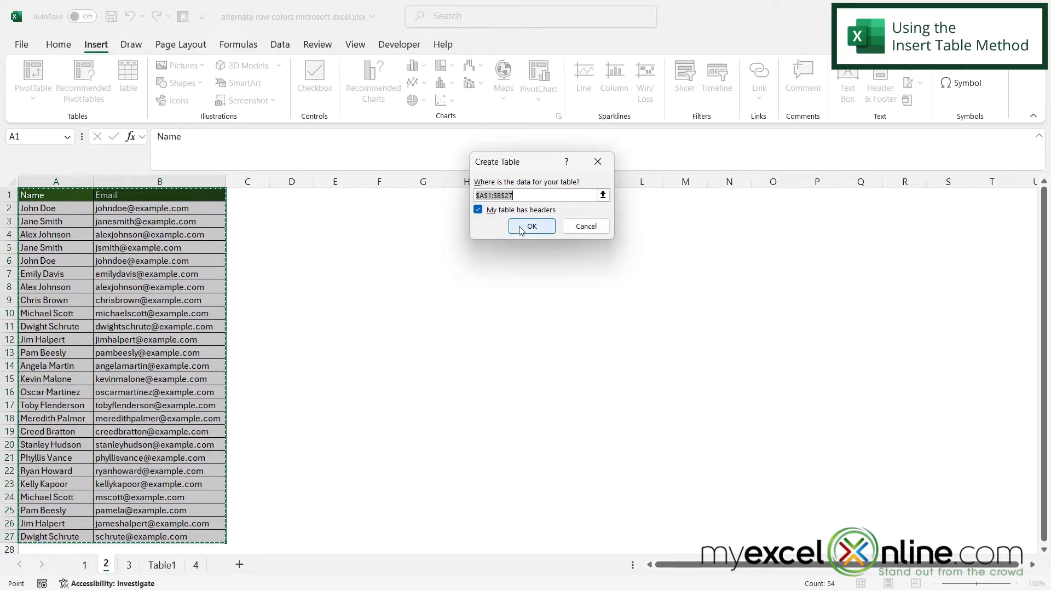
# Confirm the Create Table settings so the data becomes table Table4 with headers.
pyautogui.click(531, 226)
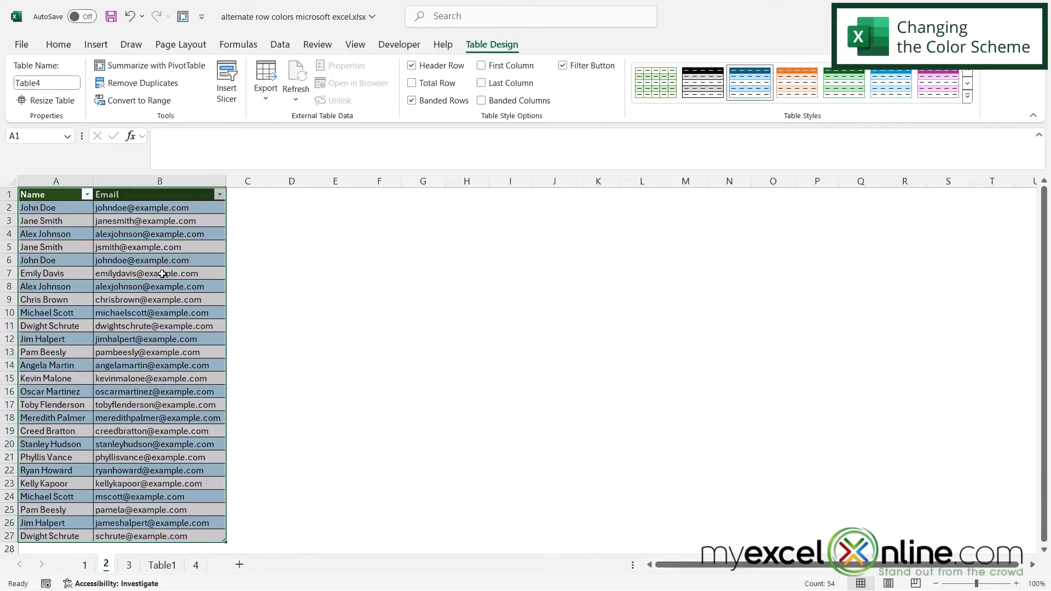
# Apply a light-blue banded table style so rows alternate light blue and white.
pyautogui.click(797, 83)
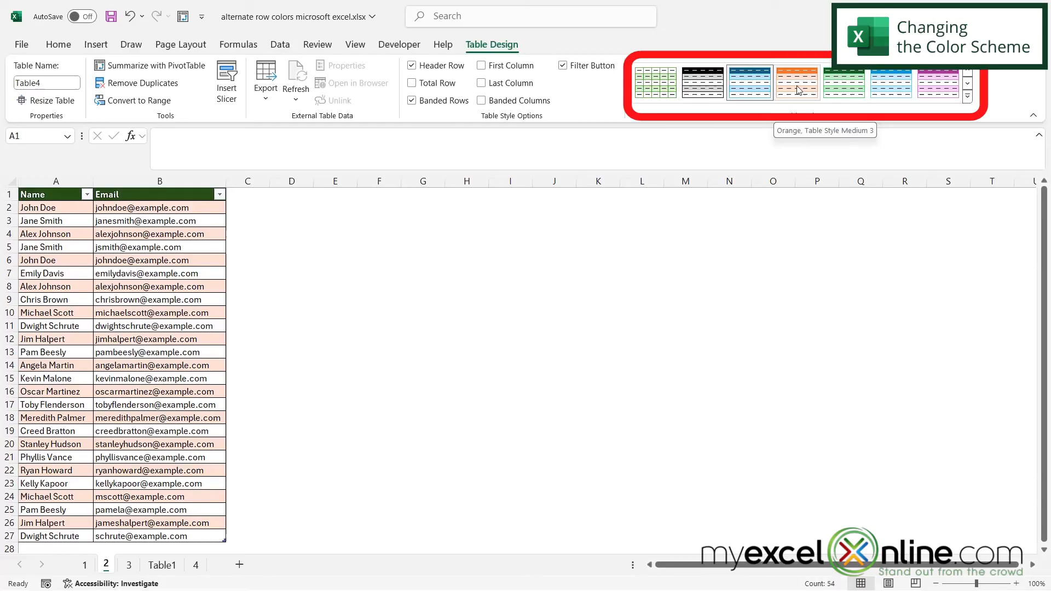
pyautogui.click(937, 82)
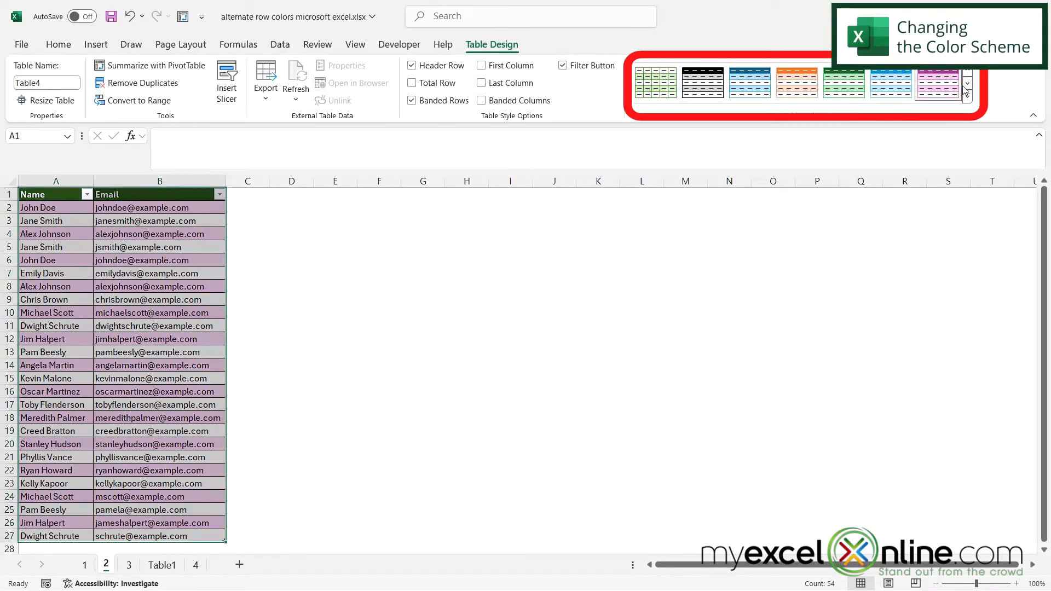
pyautogui.click(749, 84)
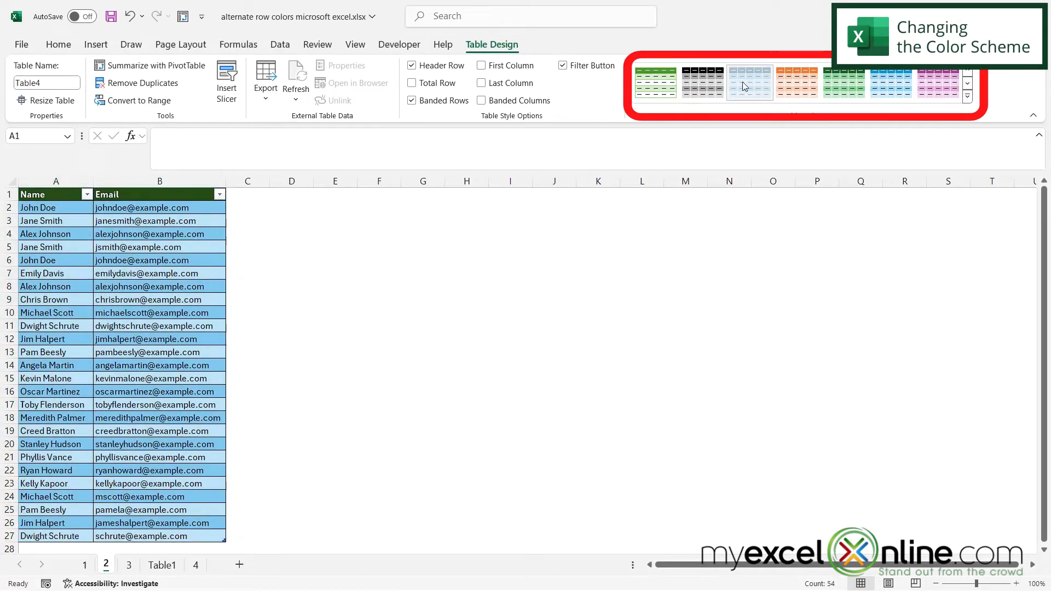
pyautogui.click(247, 194)
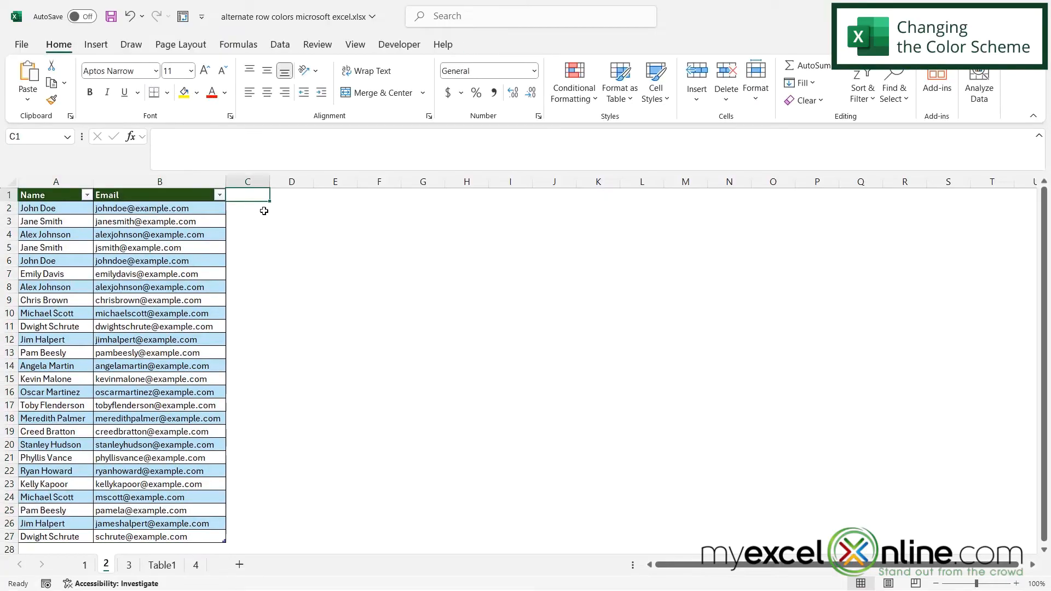